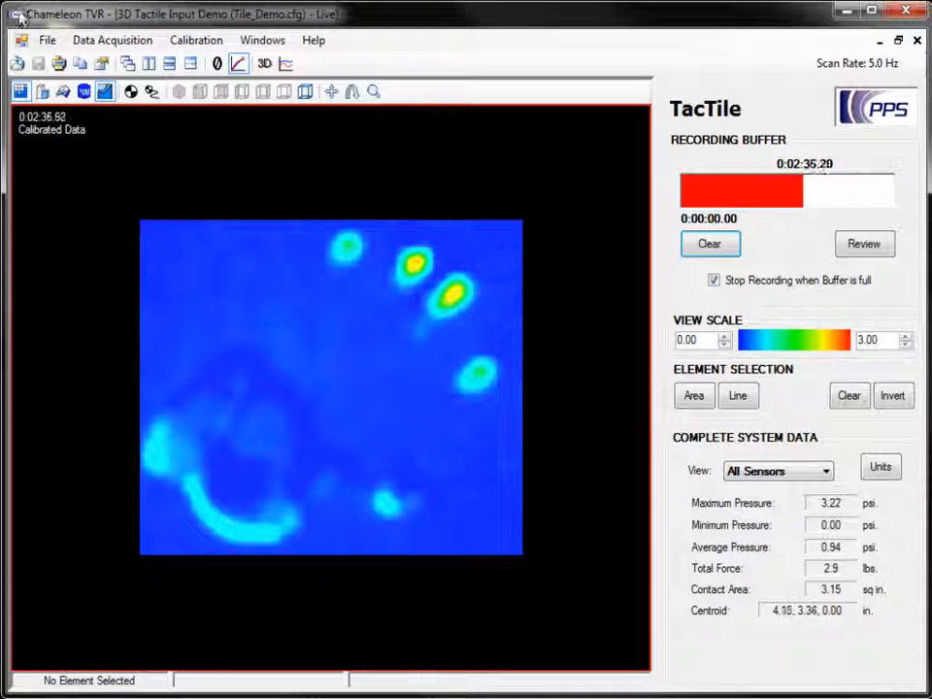
- Bring up the Configure Export settings from the File menu
{"action": "left_click", "coordinate": [47, 39]}
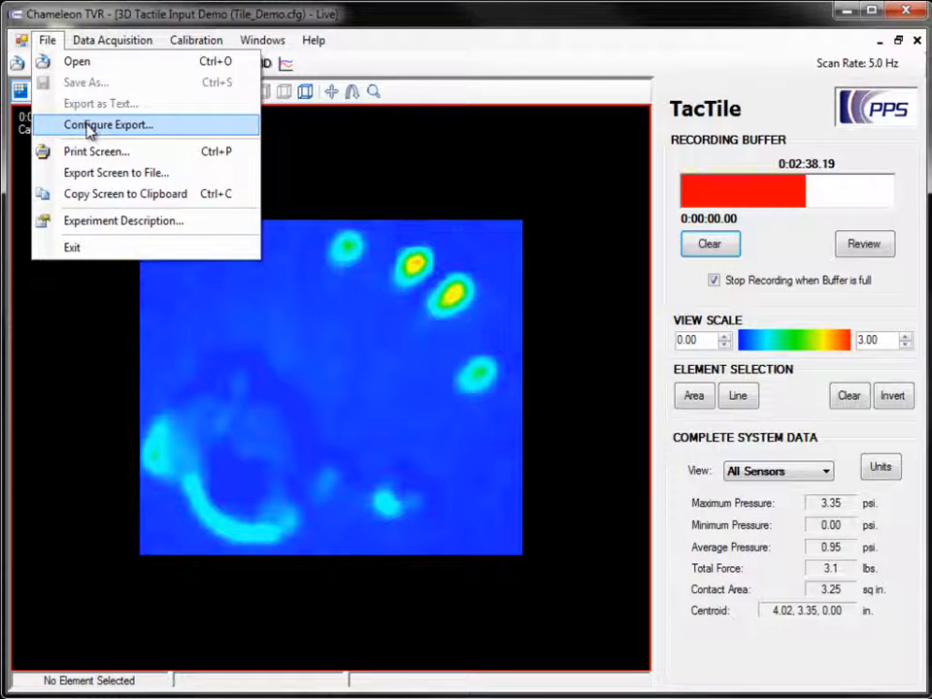
{"action": "left_click", "coordinate": [109, 124]}
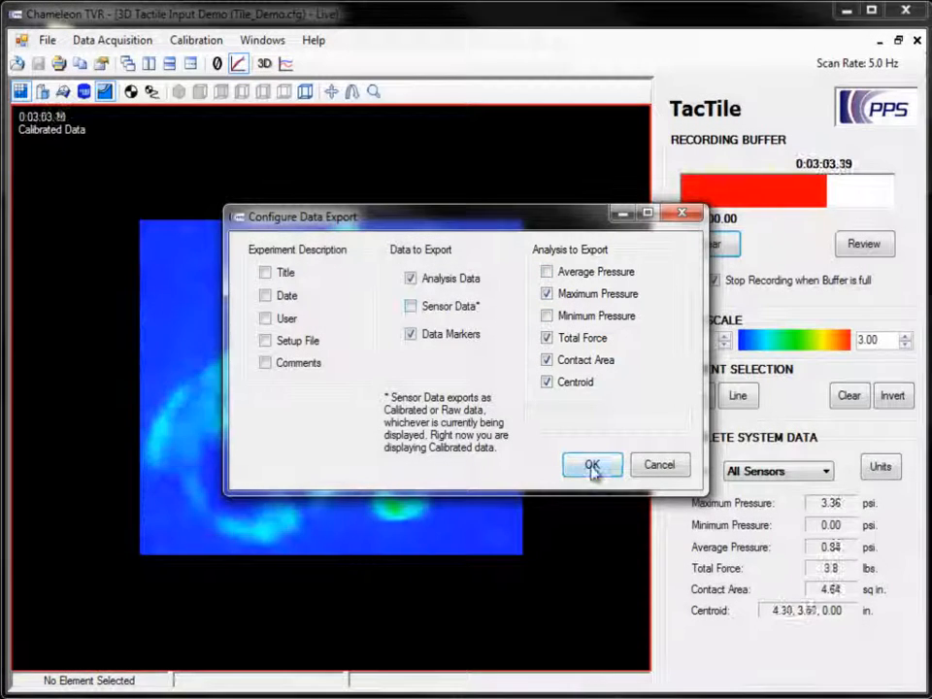
- Apply the export settings and switch the recording into Review playback
{"action": "left_click", "coordinate": [594, 466]}
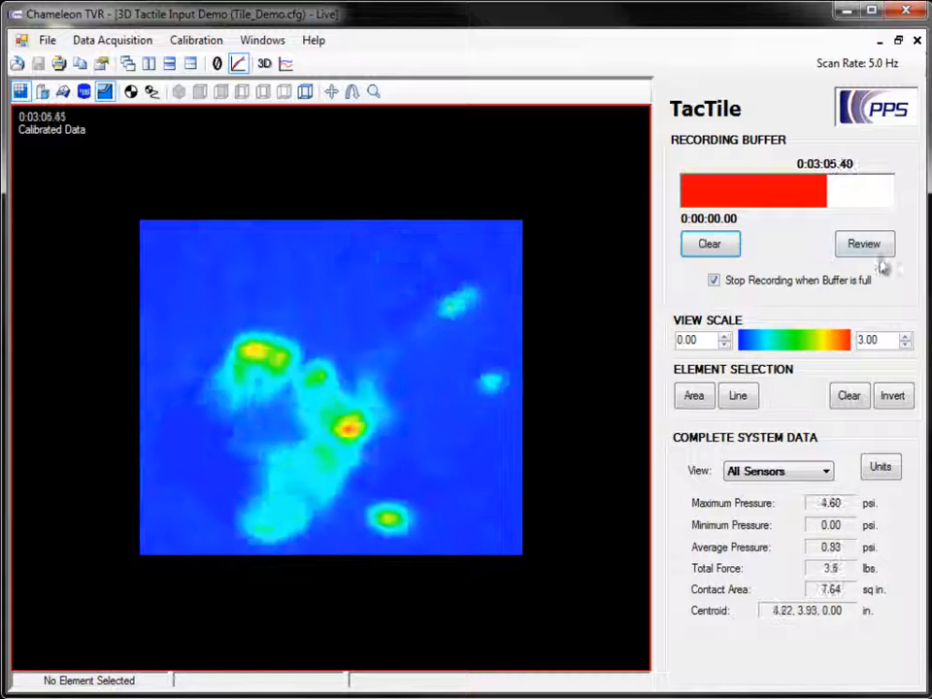
{"action": "left_click", "coordinate": [862, 245]}
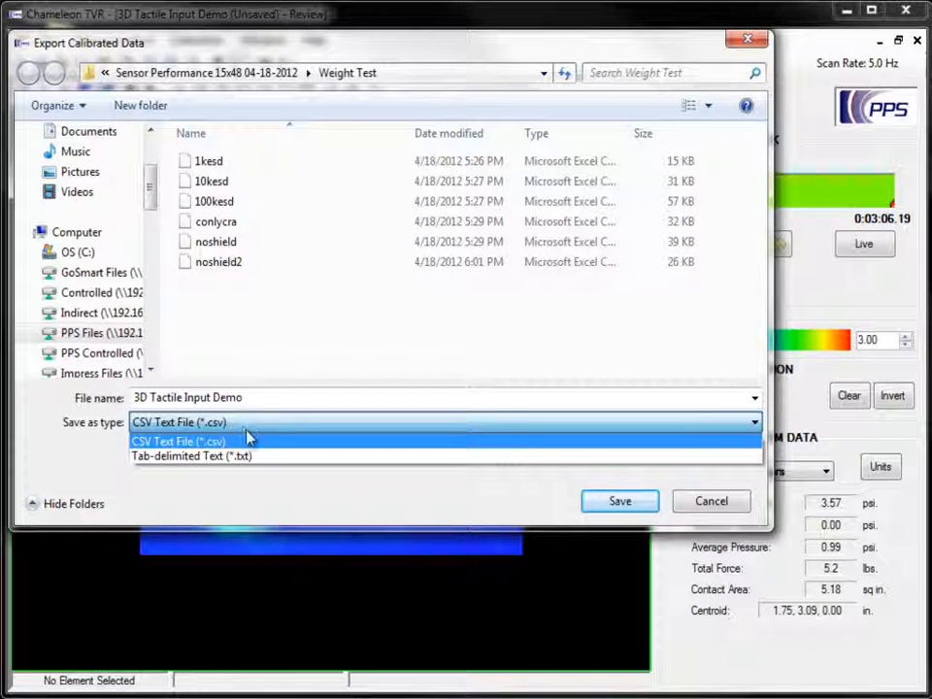
- View 3D Tactile Input Demo.csv in Excel and look at Insert > Scatter chart options for the pressure columns
{"action": "left_click", "coordinate": [619, 502]}
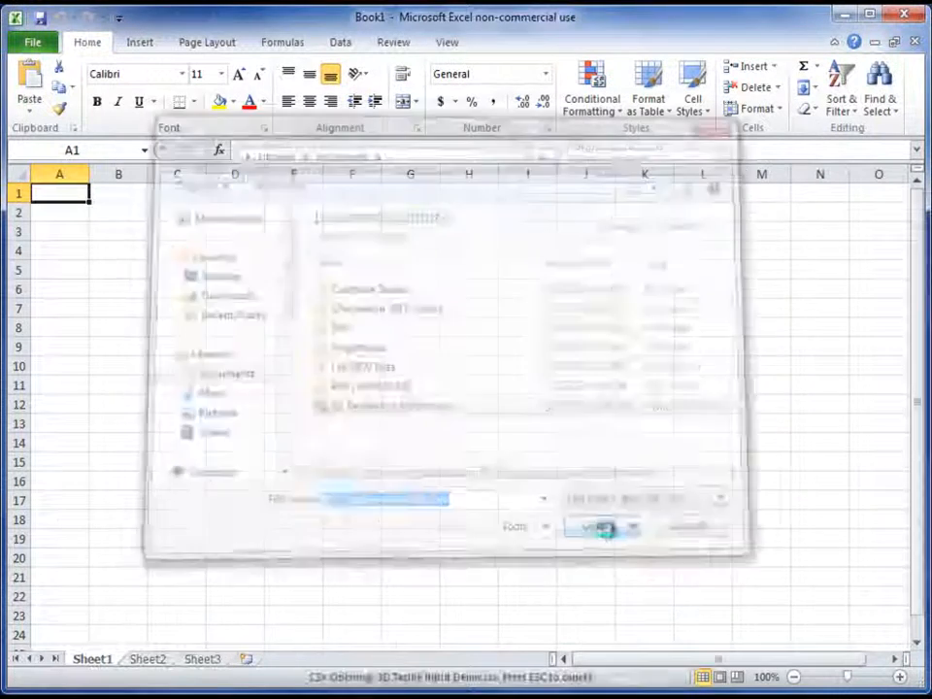
{"action": "left_click", "coordinate": [602, 524]}
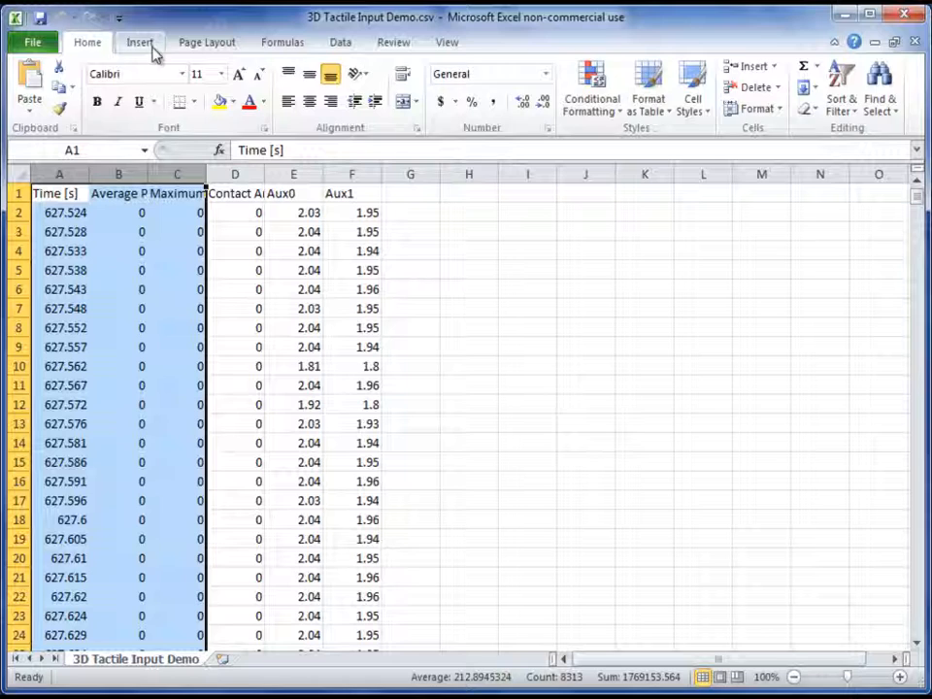
{"action": "left_click", "coordinate": [425, 87]}
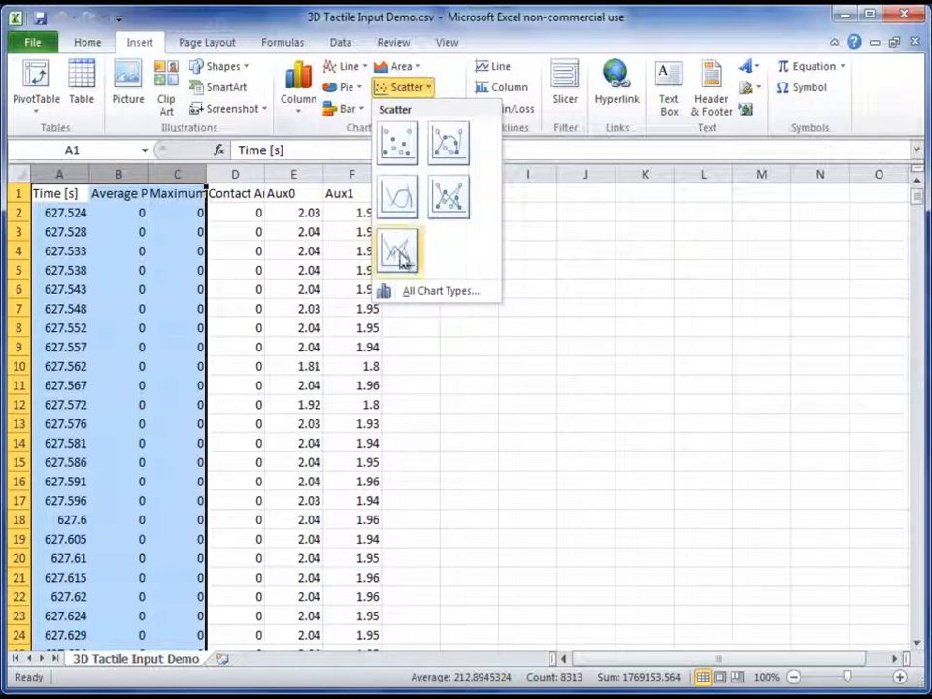
{"action": "left_click", "coordinate": [397, 250]}
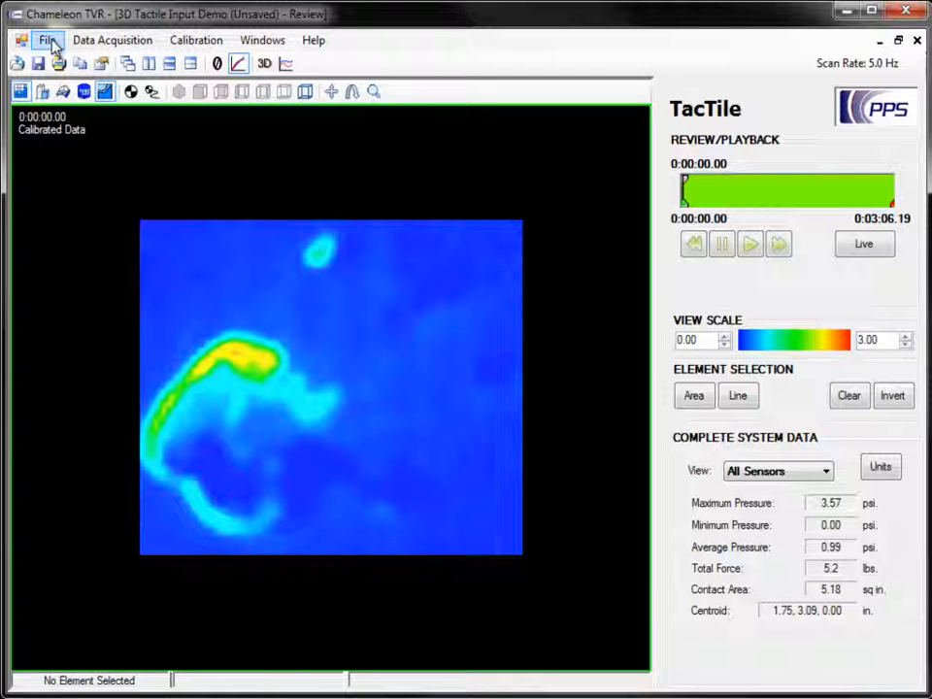
- Start Export Screen to File… to save the current pressure screen as a PNG image
{"action": "left_click", "coordinate": [47, 38]}
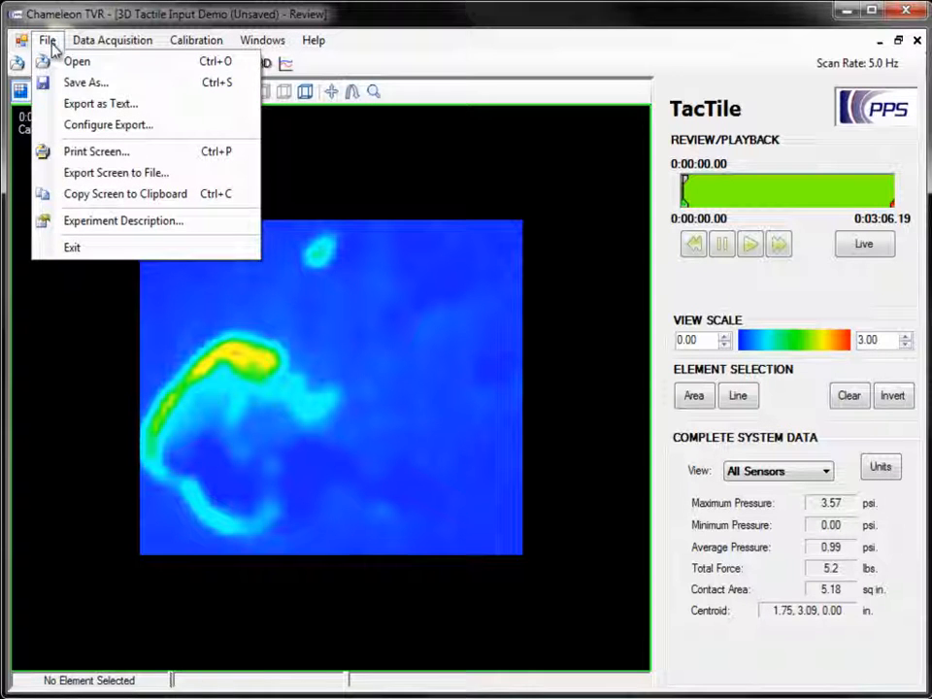
{"action": "mouse_move", "coordinate": [116, 171]}
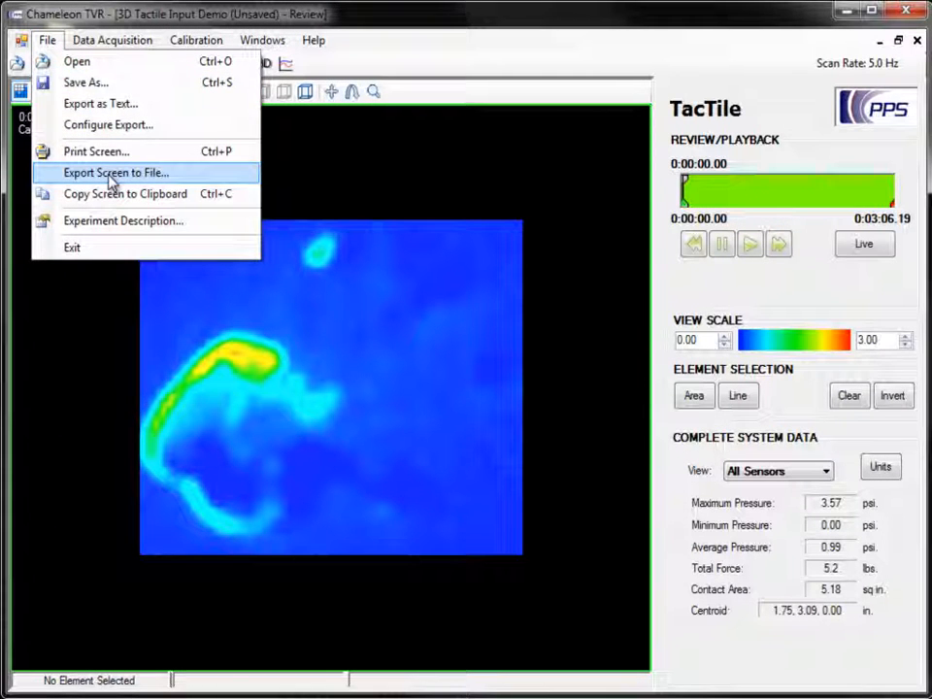
{"action": "left_click", "coordinate": [116, 171]}
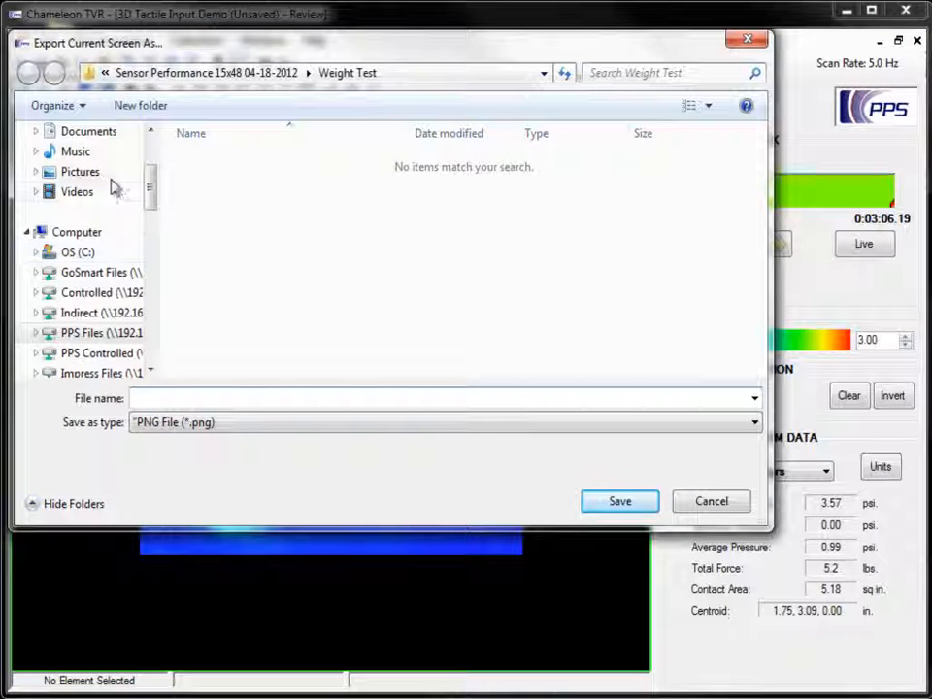